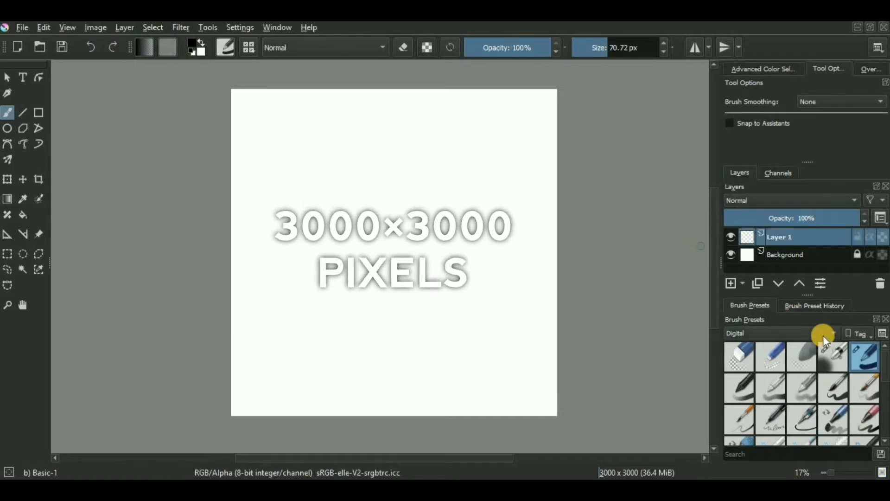
- Switch the Brush Presets tag filter from Digital to All and pick a brush preset
{"action": "scroll", "scroll_direction": "down", "scroll_amount": 3}
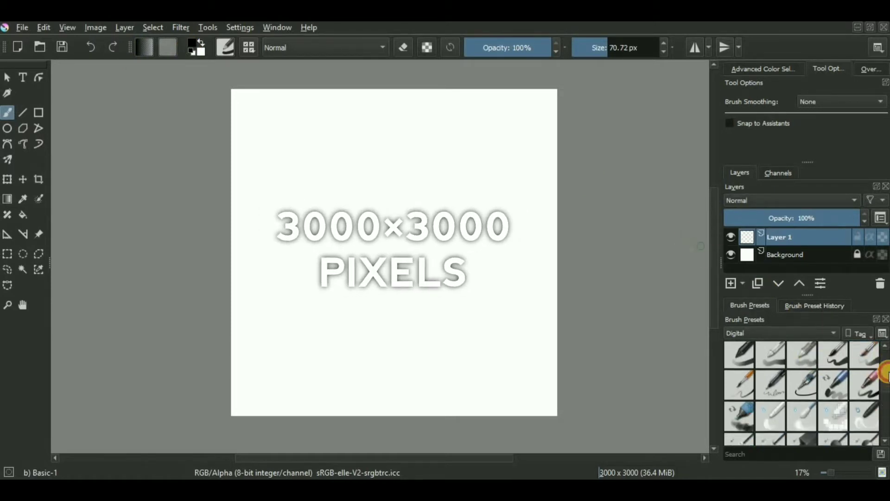
{"action": "left_click", "coordinate": [782, 333]}
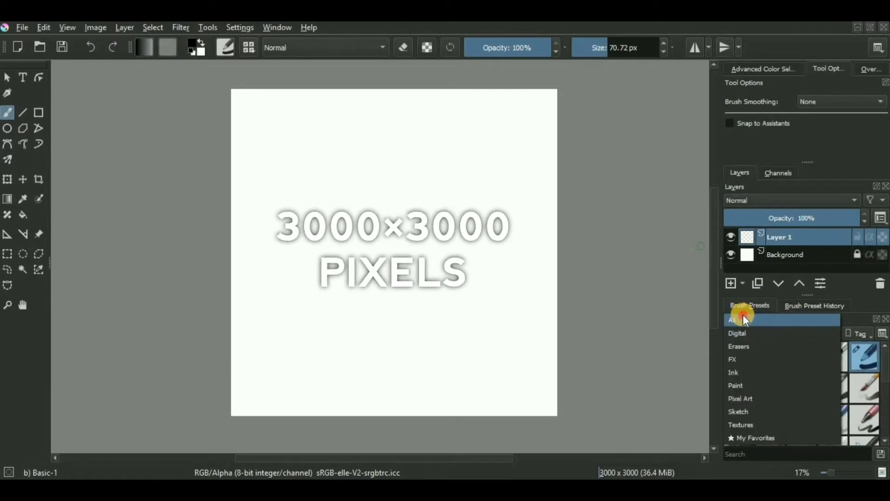
{"action": "left_click", "coordinate": [733, 319]}
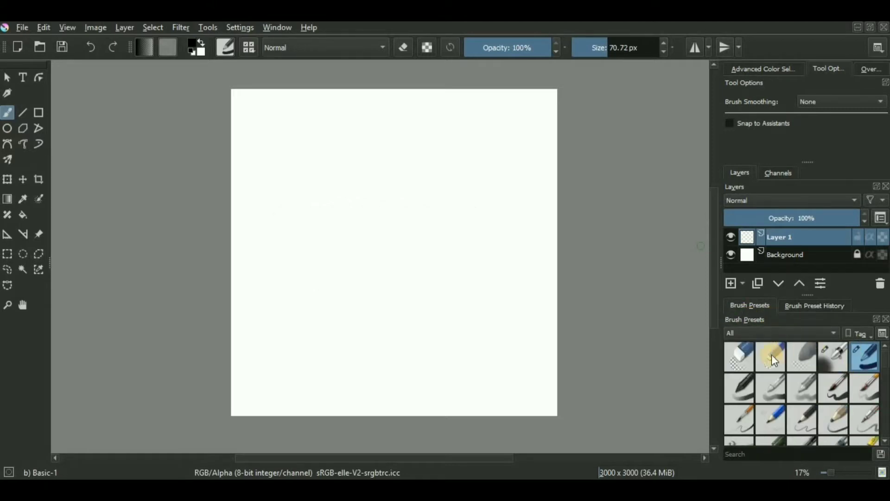
{"action": "left_click", "coordinate": [332, 298]}
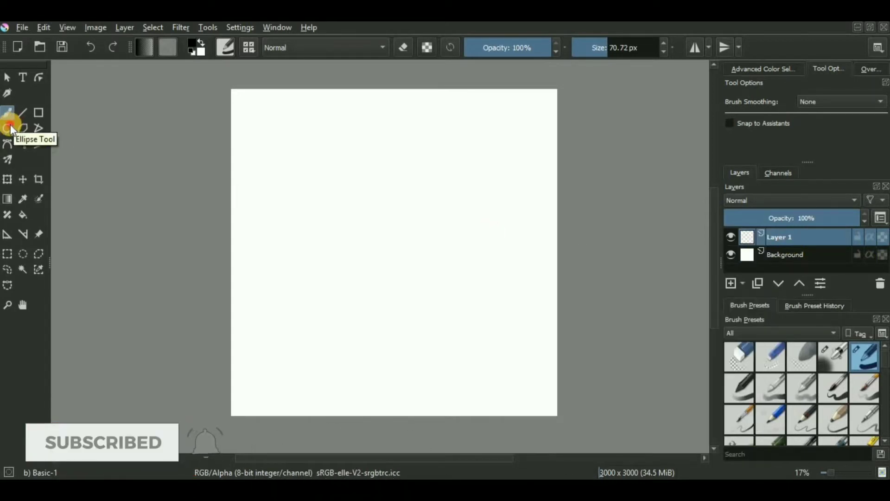
- Select the Ellipse Tool for the black circle and enlarge the brush to about 830 px
{"action": "left_click", "coordinate": [7, 128]}
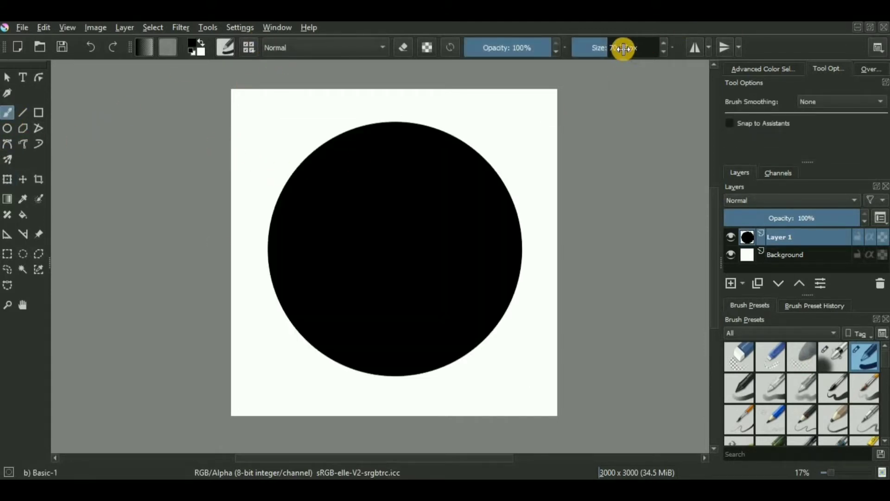
{"action": "left_click_drag", "start_coordinate": [622, 48], "coordinate": [653, 51]}
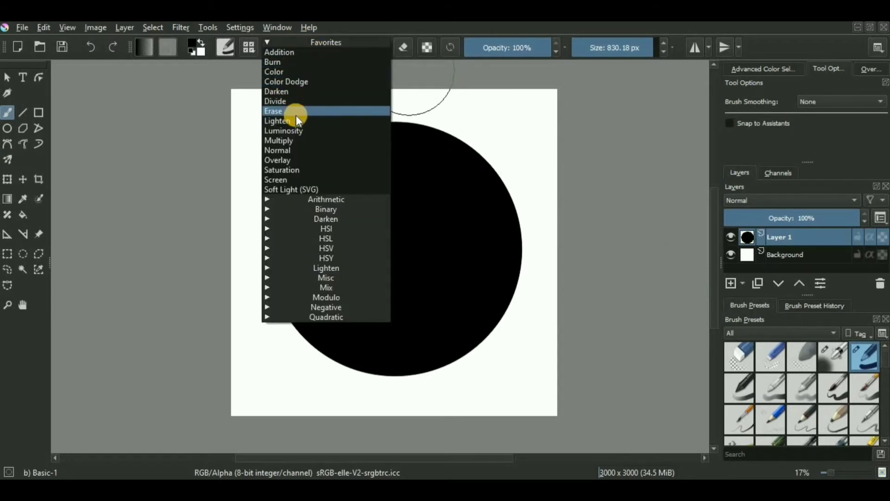
{"action": "mouse_move", "coordinate": [298, 150]}
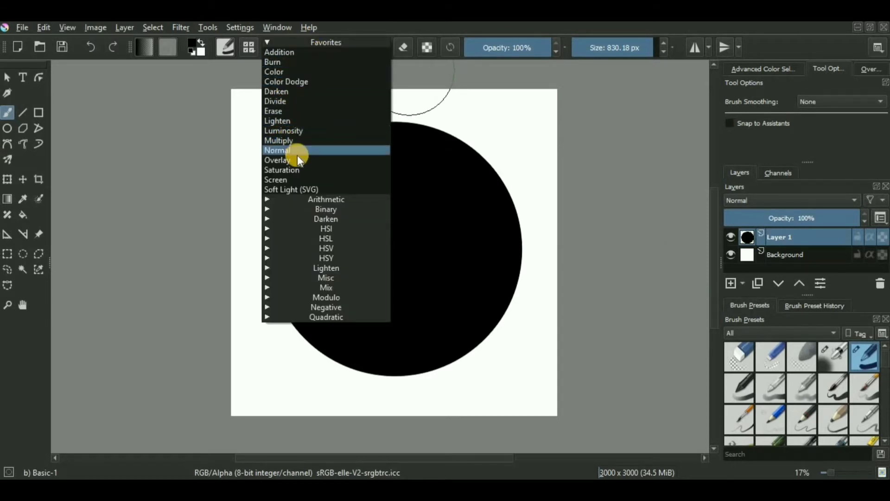
{"action": "mouse_move", "coordinate": [278, 110]}
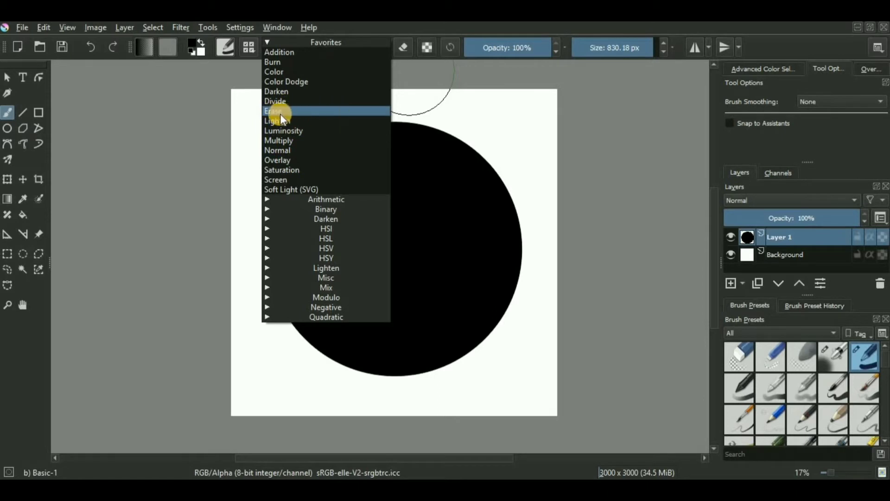
- Set the brush to Erase and erase round cloud bumps from the circle's lower-right edge
{"action": "left_click", "coordinate": [275, 110]}
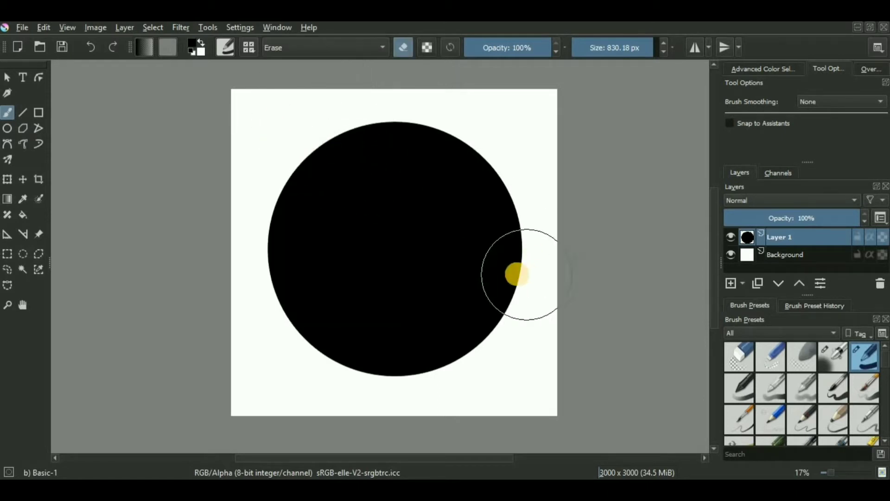
{"action": "left_click_drag", "start_coordinate": [517, 274], "coordinate": [460, 309]}
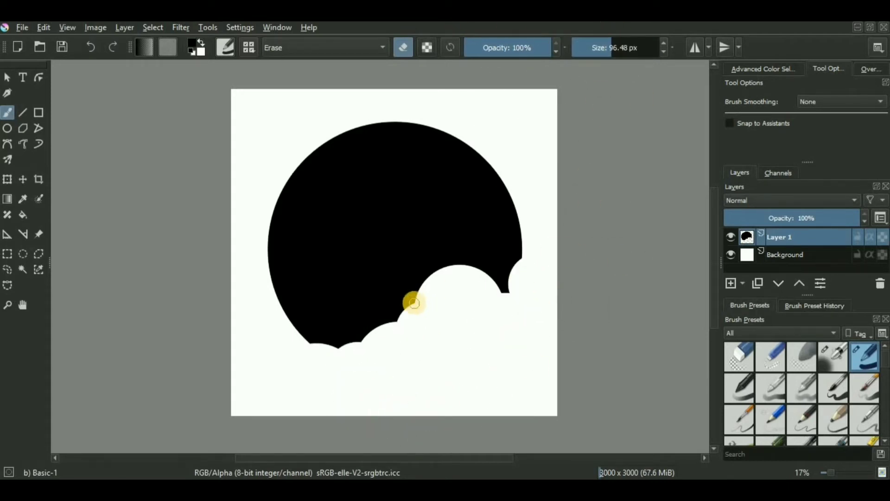
{"action": "left_click_drag", "start_coordinate": [415, 304], "coordinate": [505, 289]}
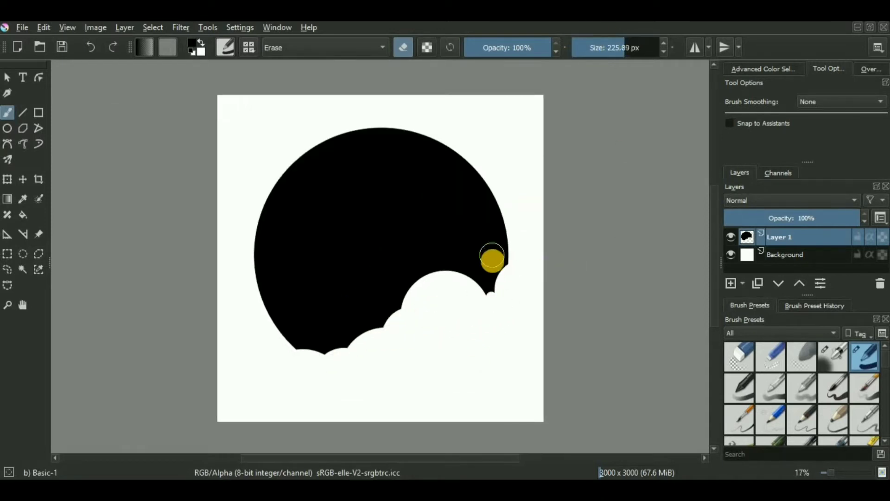
{"action": "left_click_drag", "start_coordinate": [492, 260], "coordinate": [502, 347]}
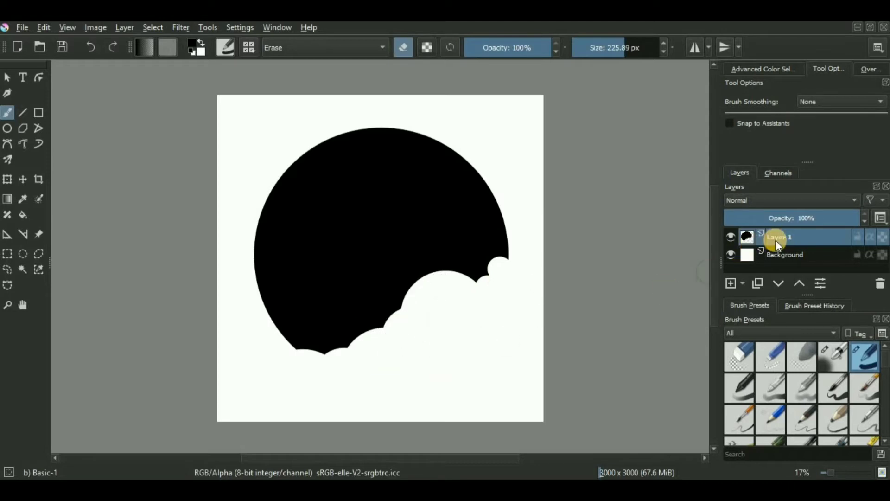
- Set Layer 1 blending to Erase and merge it with the Background layer
{"action": "right_click", "coordinate": [778, 237]}
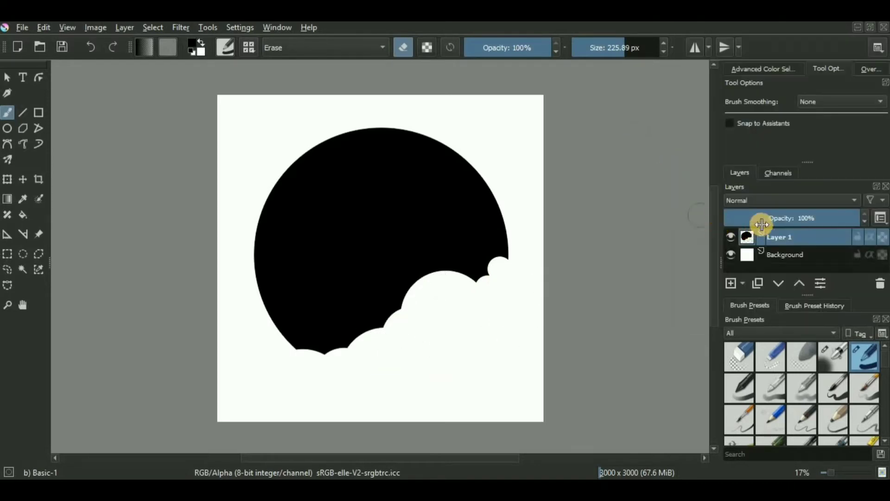
{"action": "left_click", "coordinate": [789, 200]}
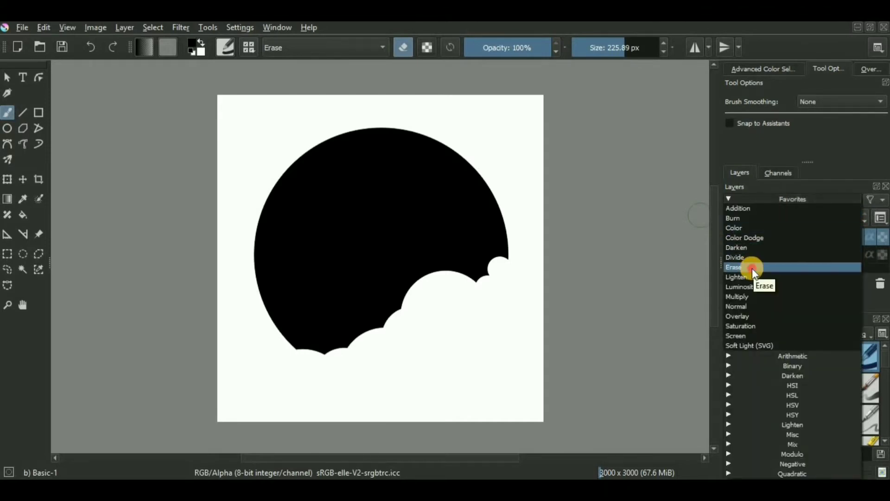
{"action": "left_click", "coordinate": [733, 267]}
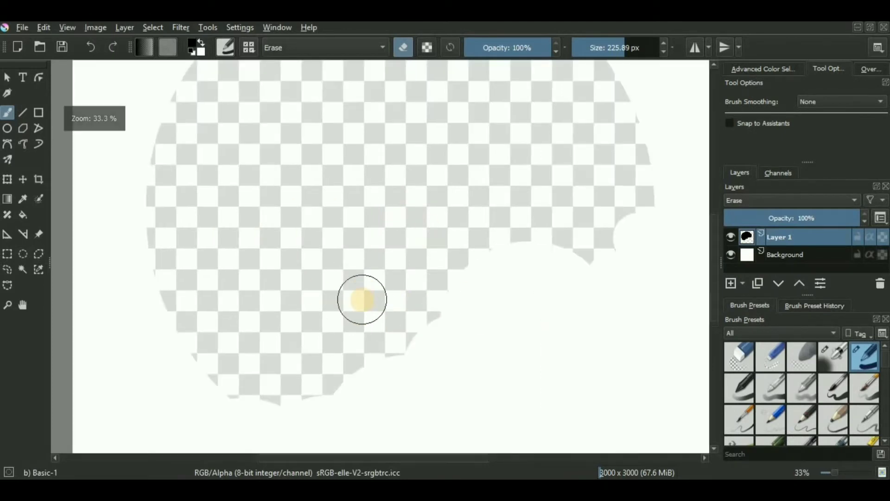
{"action": "scroll", "scroll_direction": "down", "scroll_amount": 3}
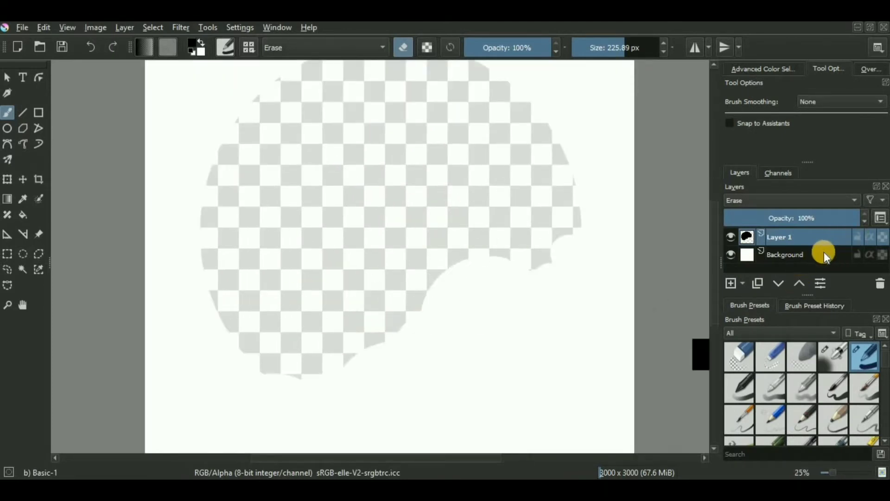
{"action": "left_click", "coordinate": [785, 254]}
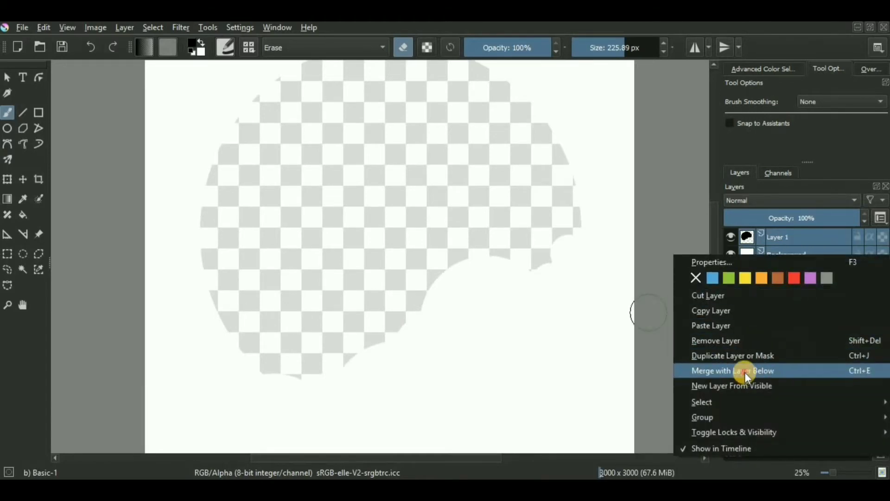
{"action": "left_click", "coordinate": [732, 370]}
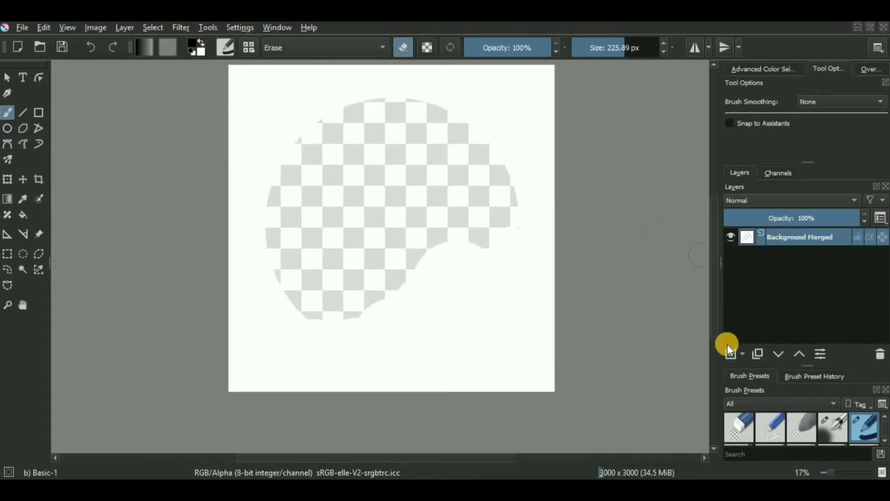
- Add a new layer and bucket-fill the circle area with dark navy #15192b
{"action": "left_click", "coordinate": [730, 354]}
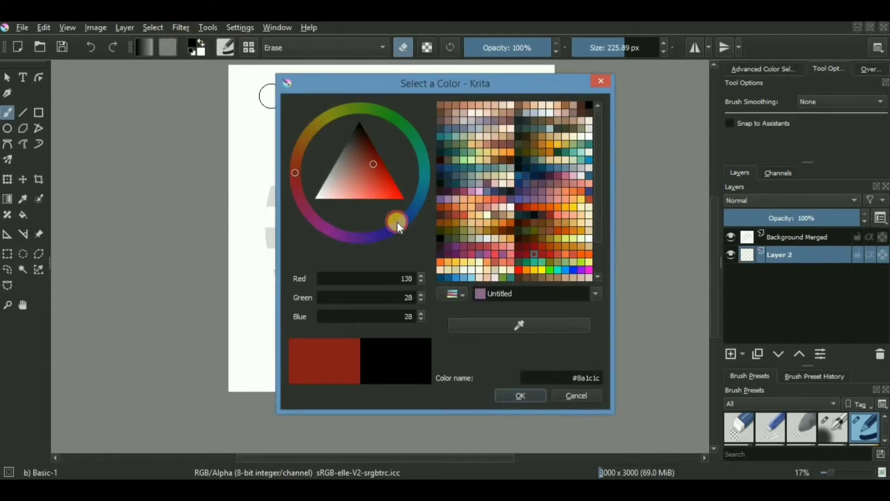
{"action": "left_click_drag", "start_coordinate": [397, 222], "coordinate": [359, 141]}
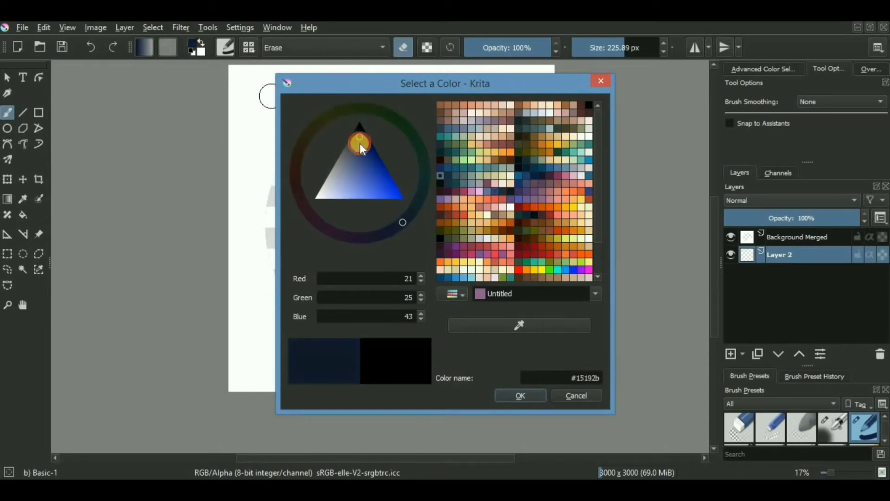
{"action": "left_click", "coordinate": [397, 136]}
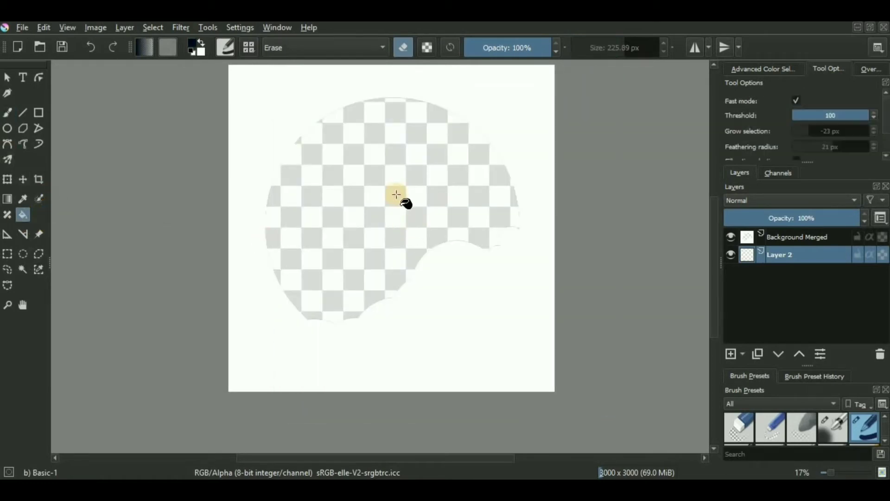
{"action": "left_click", "coordinate": [395, 193]}
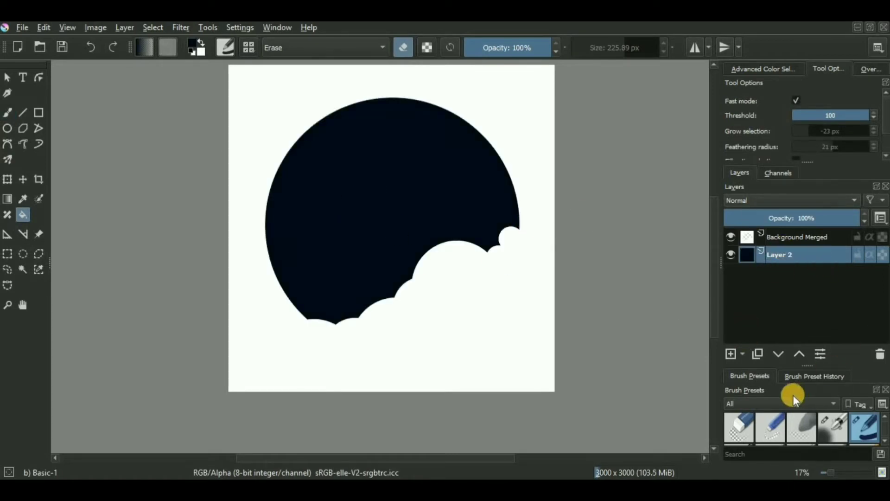
{"action": "mouse_move", "coordinate": [714, 352]}
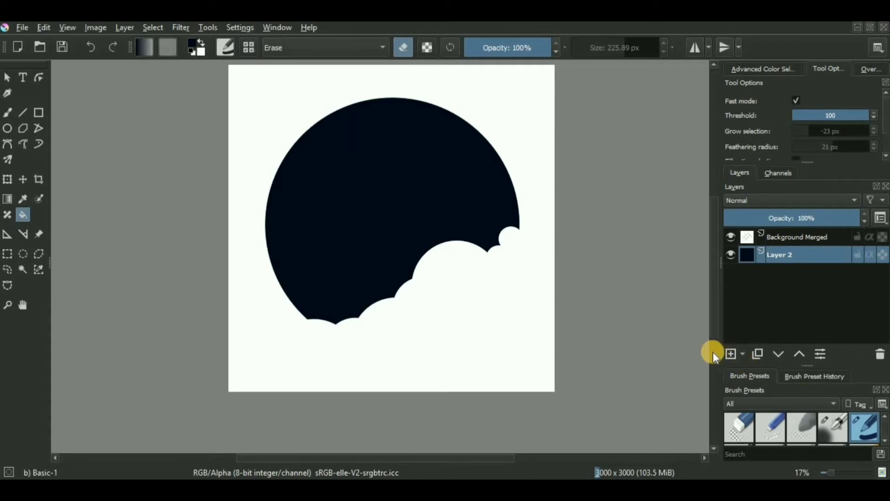
- Add a new layer and paint bright blue cloud shapes with an enlarged freehand brush
{"action": "left_click", "coordinate": [731, 353]}
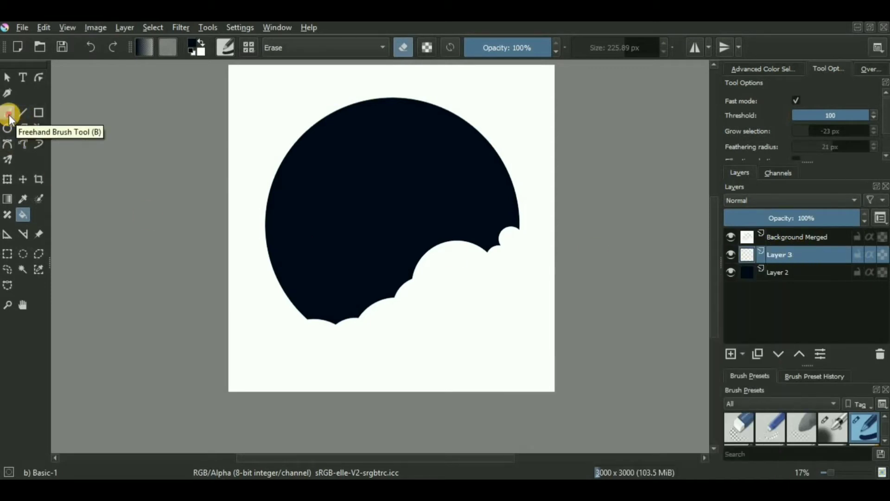
{"action": "left_click", "coordinate": [7, 112]}
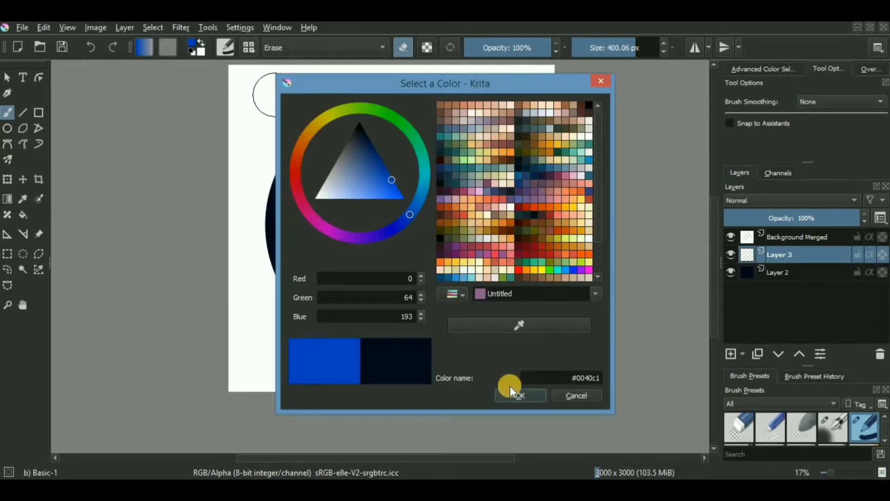
{"action": "left_click", "coordinate": [516, 395]}
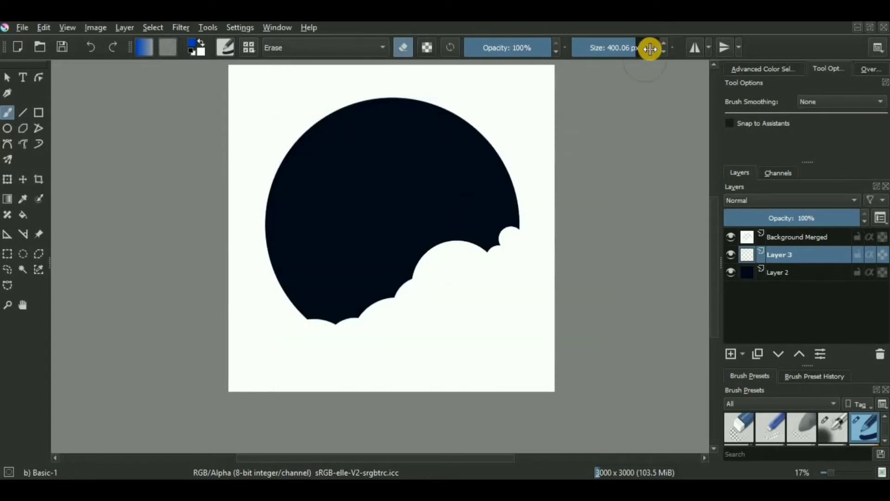
{"action": "left_click_drag", "start_coordinate": [649, 50], "coordinate": [488, 221]}
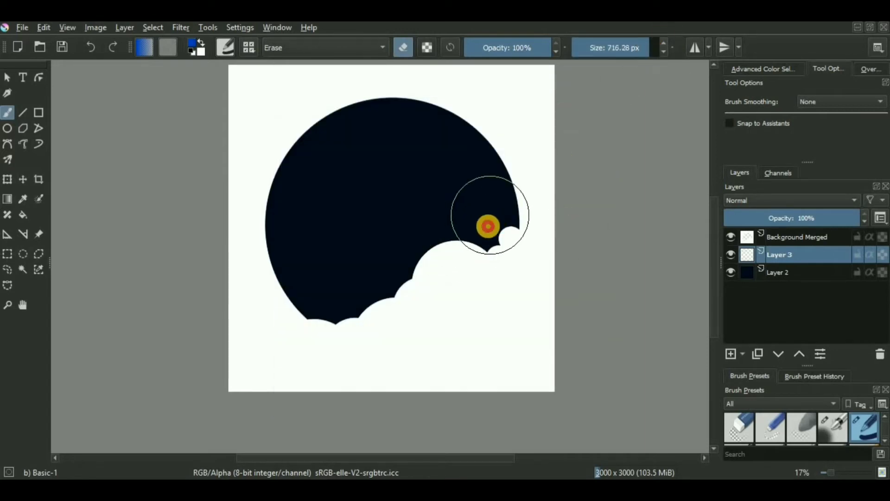
{"action": "left_click_drag", "start_coordinate": [488, 225], "coordinate": [448, 244]}
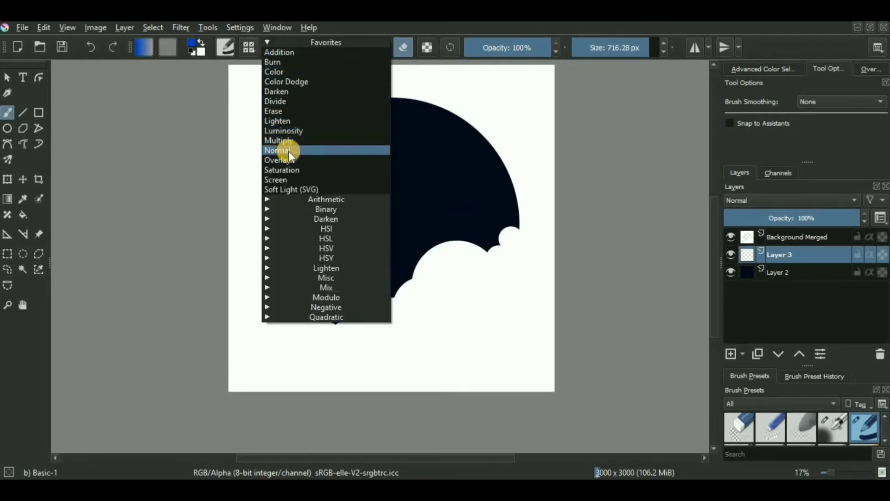
- Return the brush to normal blending and choose dark navy #0f1c36 for the background clouds
{"action": "left_click", "coordinate": [278, 149]}
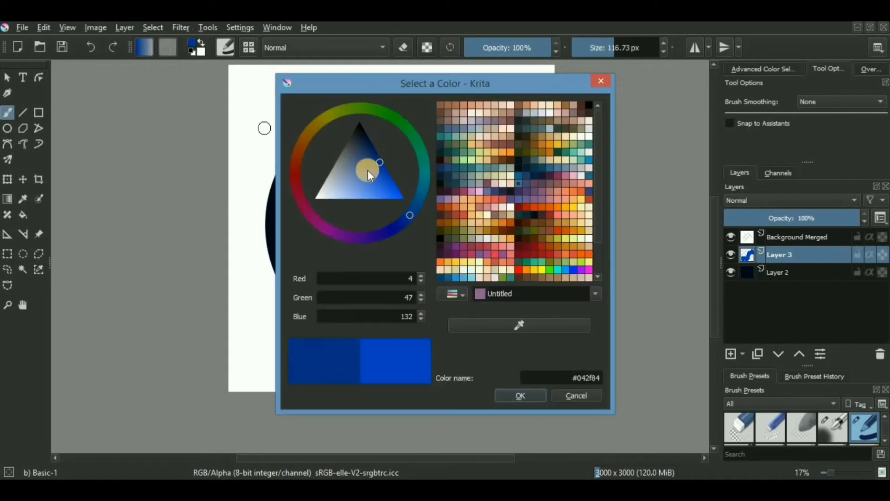
{"action": "left_click", "coordinate": [519, 395]}
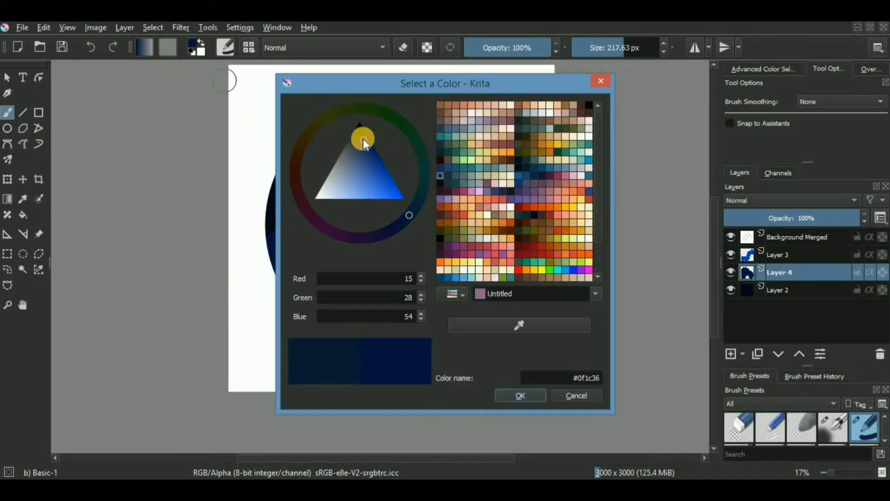
{"action": "left_click", "coordinate": [519, 394]}
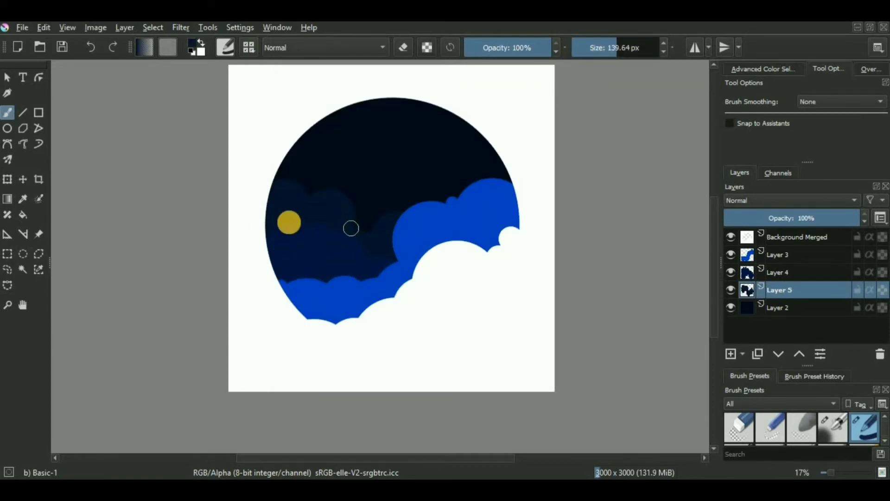
{"action": "scroll", "scroll_direction": "down", "scroll_amount": 3}
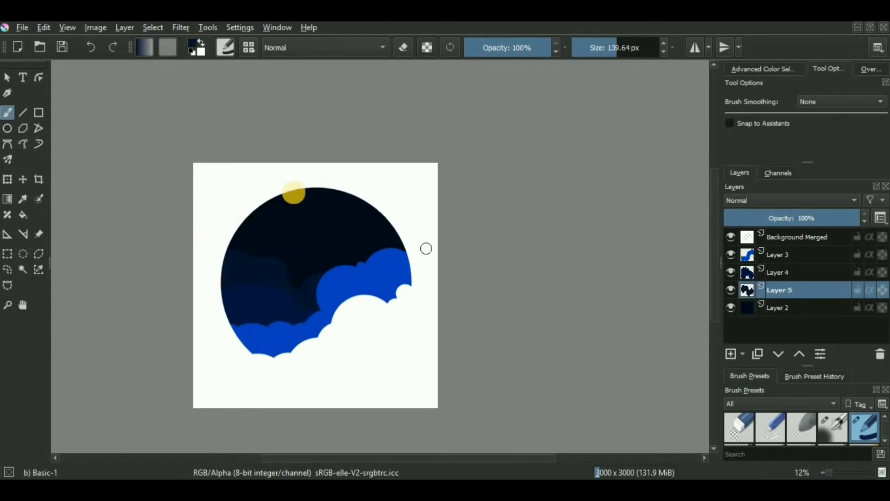
- Give Background Merged a Normal drop shadow: 49% opacity, angle -84°, size 41
{"action": "left_click", "coordinate": [797, 236]}
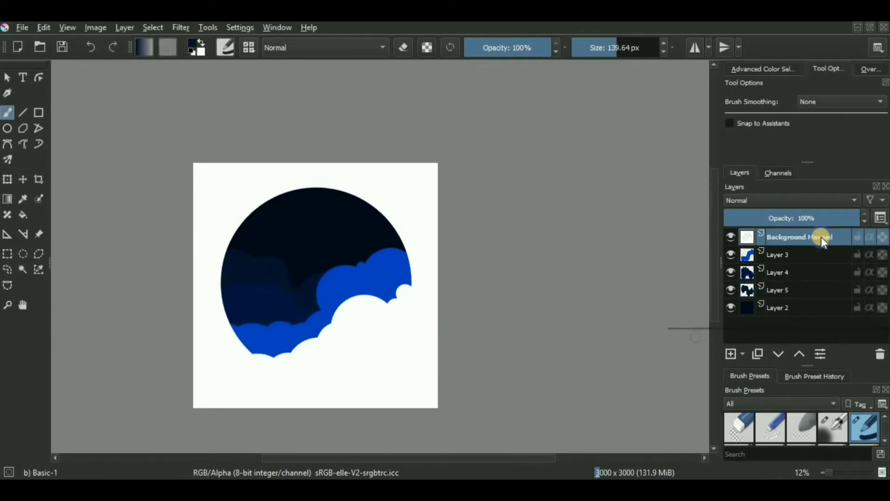
{"action": "right_click", "coordinate": [798, 237]}
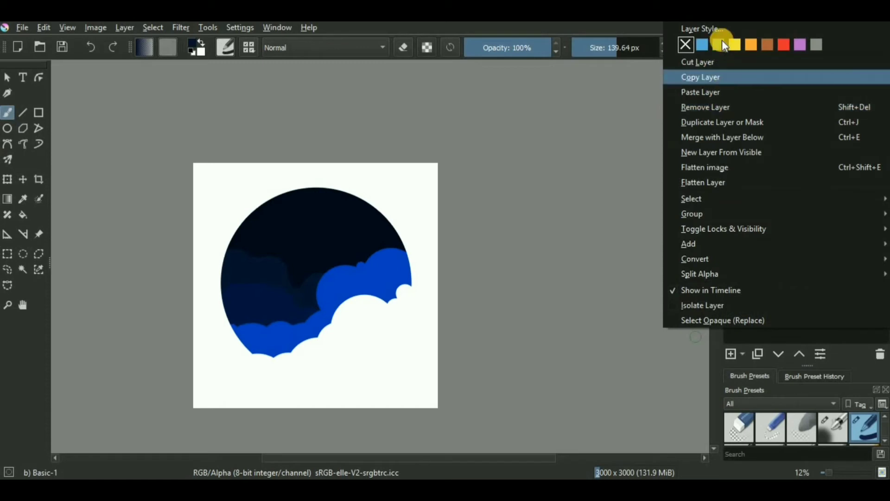
{"action": "left_click", "coordinate": [701, 28]}
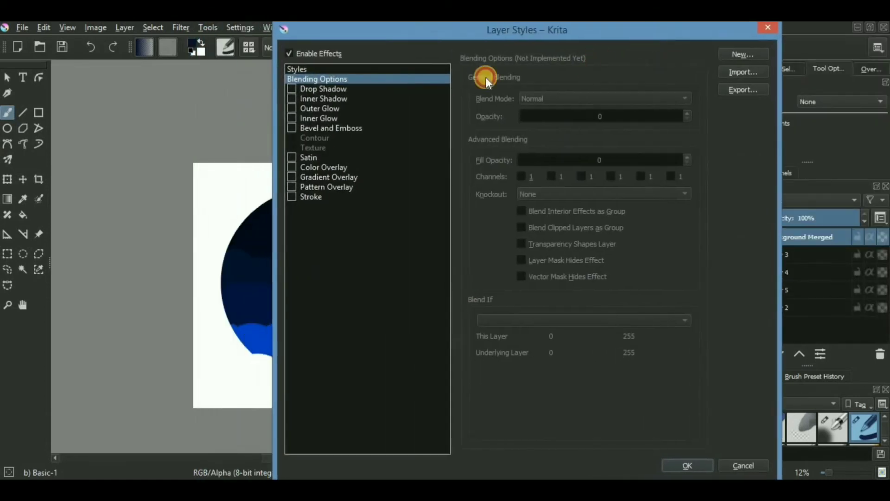
{"action": "left_click", "coordinate": [292, 89]}
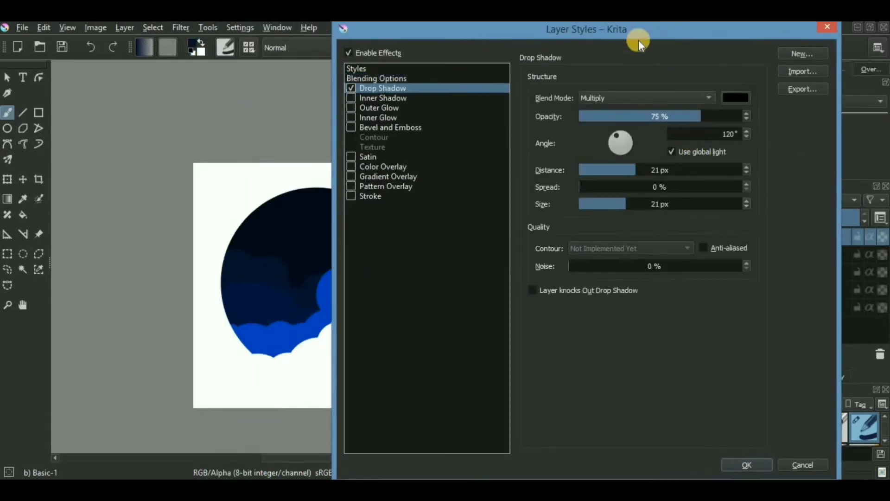
{"action": "left_click", "coordinate": [645, 97]}
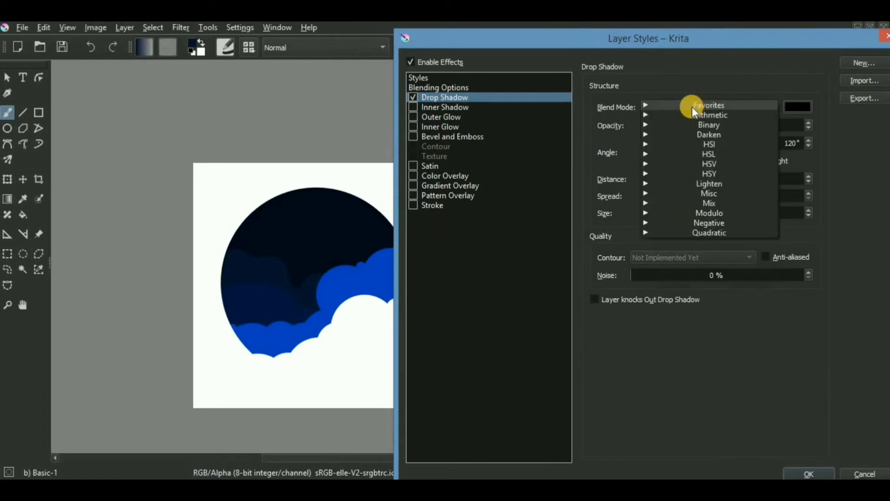
{"action": "left_click", "coordinate": [707, 105]}
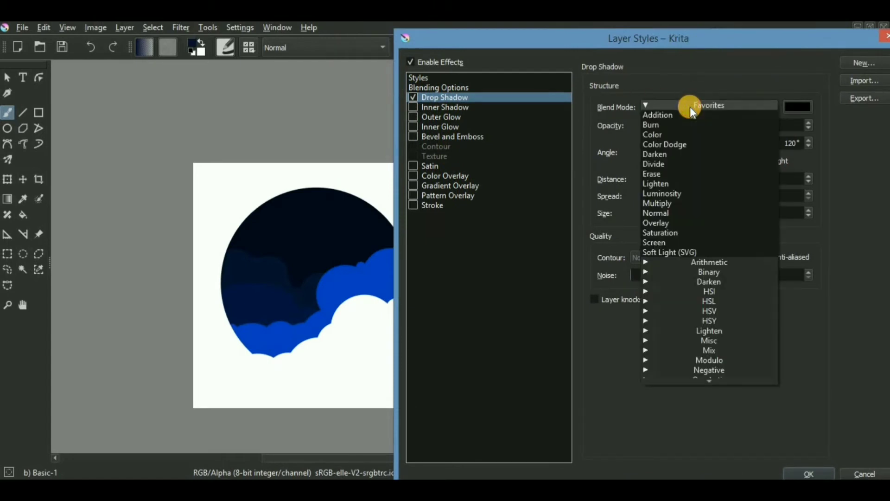
{"action": "left_click", "coordinate": [655, 213]}
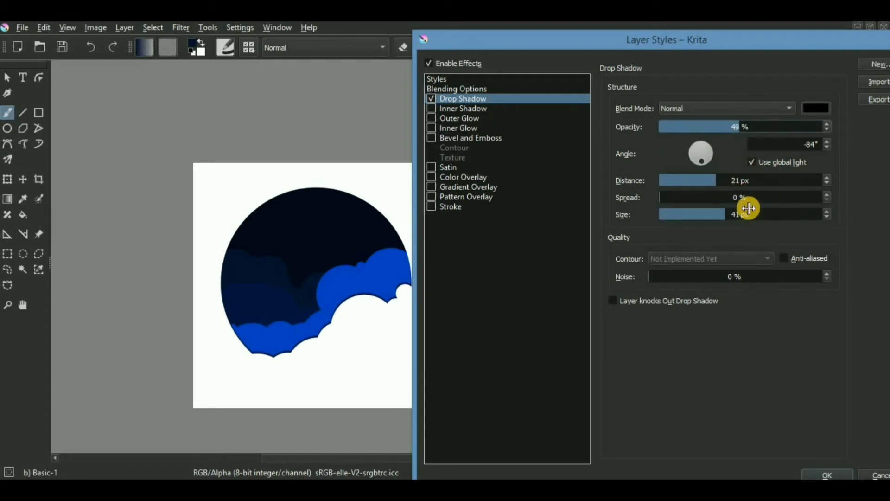
{"action": "left_click", "coordinate": [827, 476]}
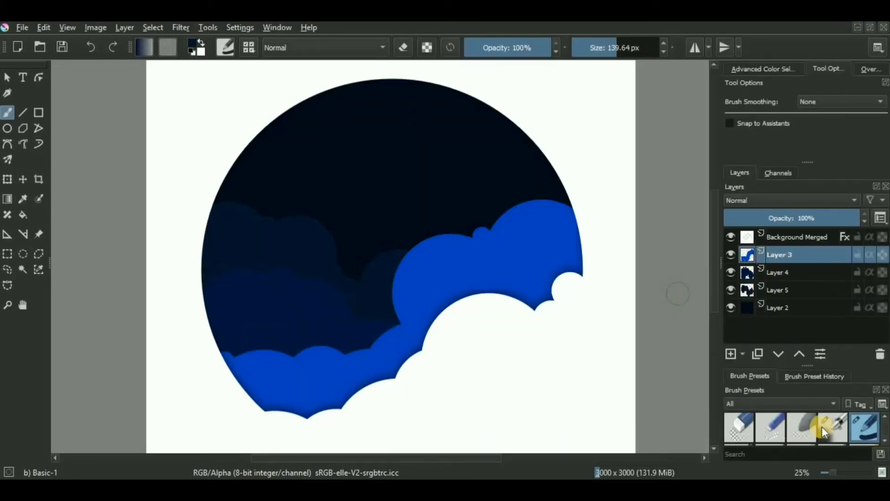
- Airbrush dark shading over the lower blue clouds using Airbrush Soft in Multiply at about 490 px
{"action": "left_click", "coordinate": [831, 428]}
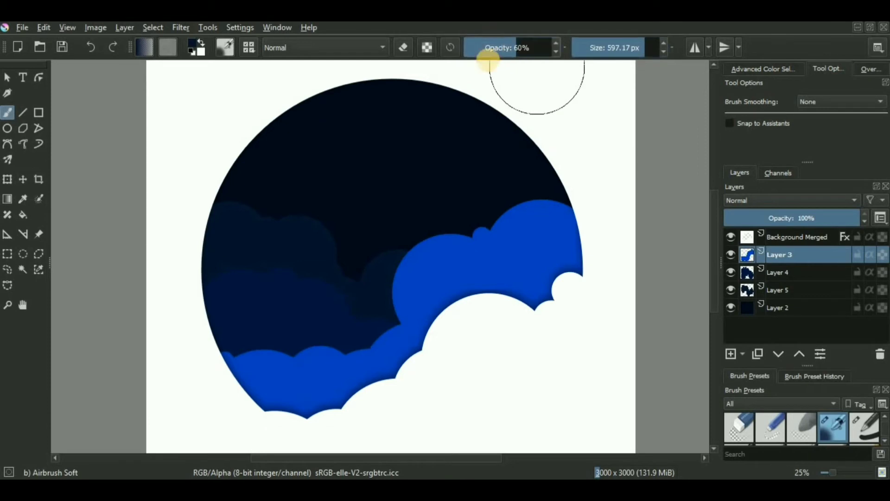
{"action": "mouse_move", "coordinate": [332, 54]}
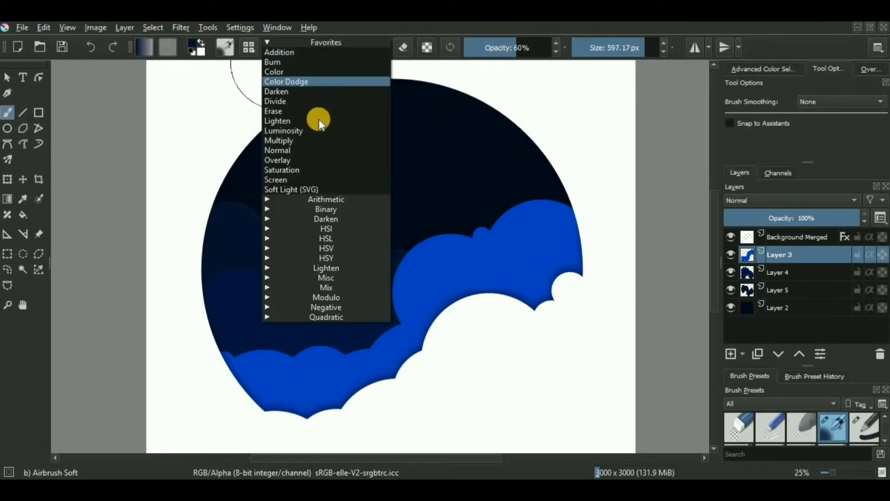
{"action": "mouse_move", "coordinate": [296, 133]}
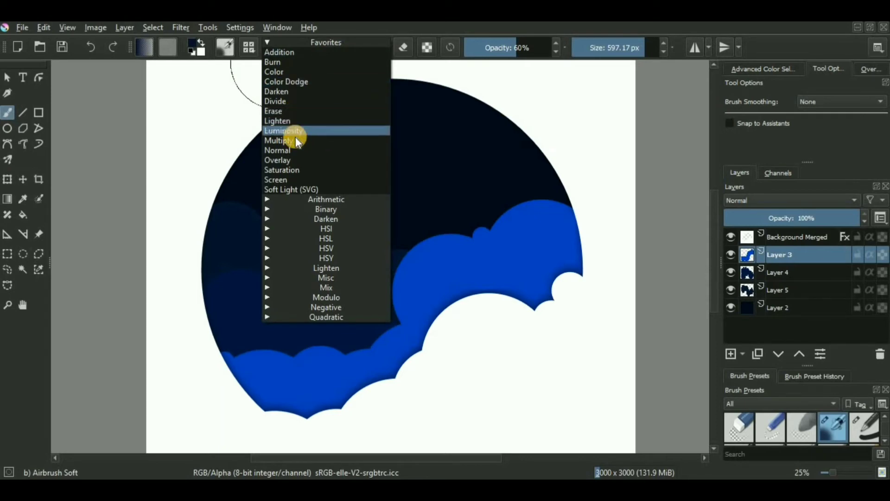
{"action": "left_click", "coordinate": [279, 140]}
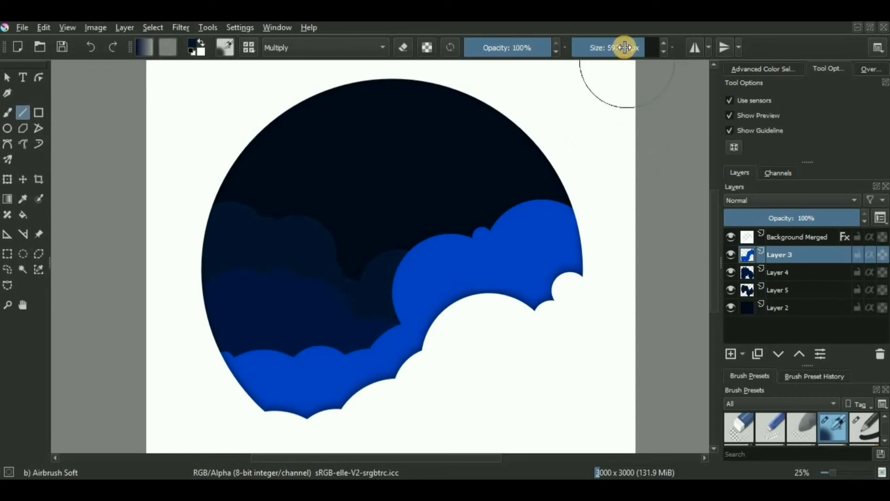
{"action": "left_click_drag", "start_coordinate": [613, 48], "coordinate": [642, 48]}
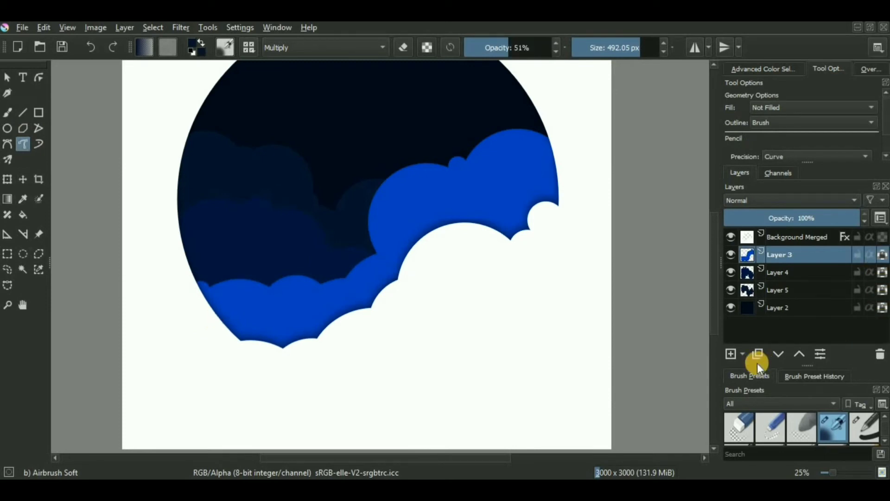
{"action": "mouse_move", "coordinate": [269, 343]}
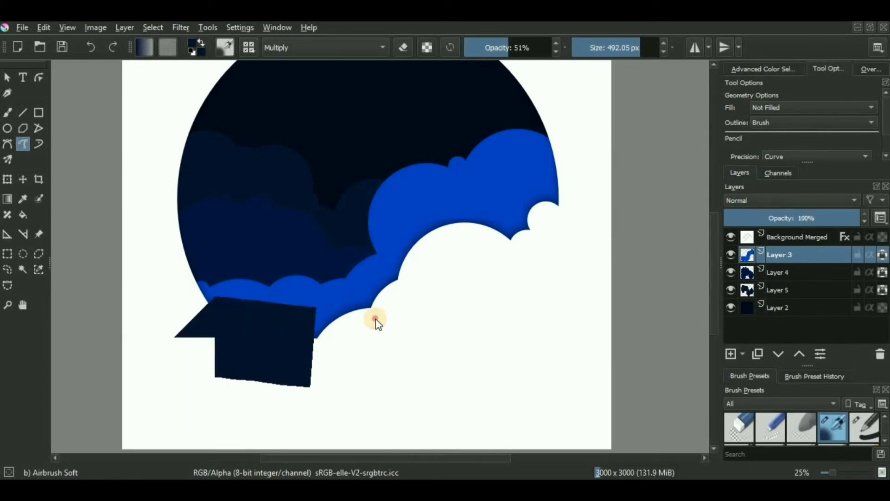
{"action": "left_click_drag", "start_coordinate": [374, 318], "coordinate": [505, 252]}
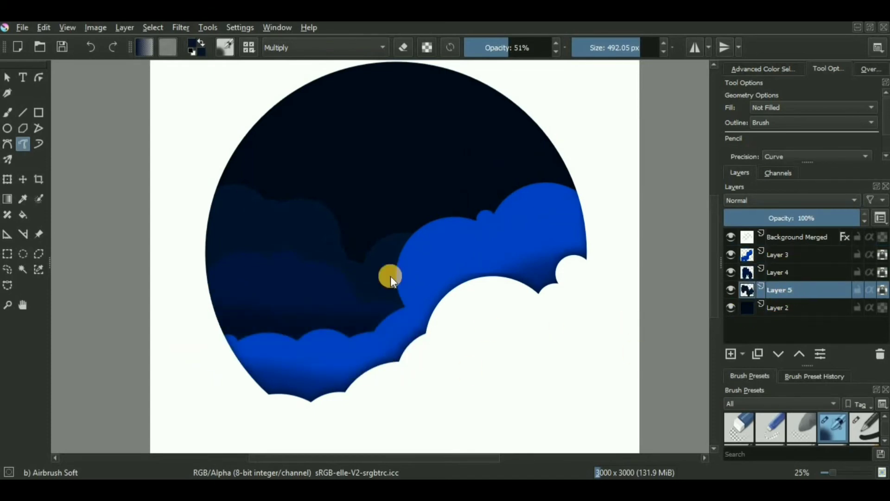
- Scroll down to continue shading the cloud layers
{"action": "scroll", "scroll_direction": "down", "scroll_amount": 3}
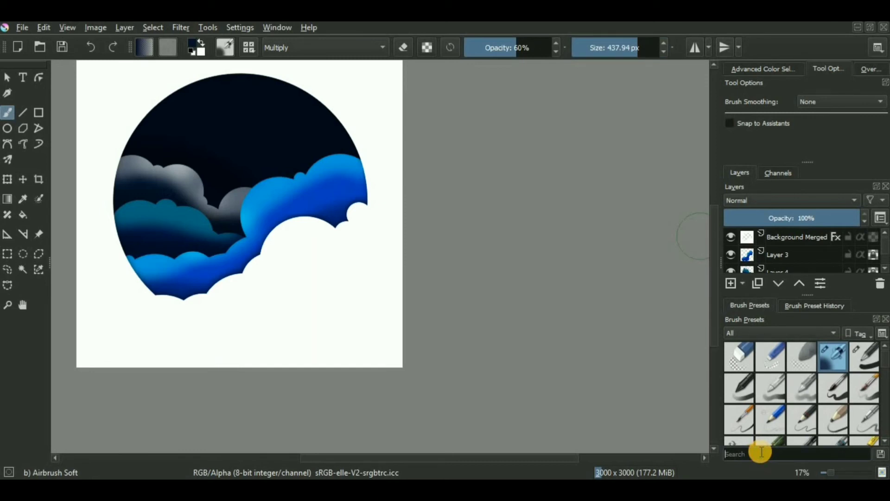
- Search presets for 'star', load Texture Starfield, and spray stars over the dark sky
{"action": "type", "text": "star"}
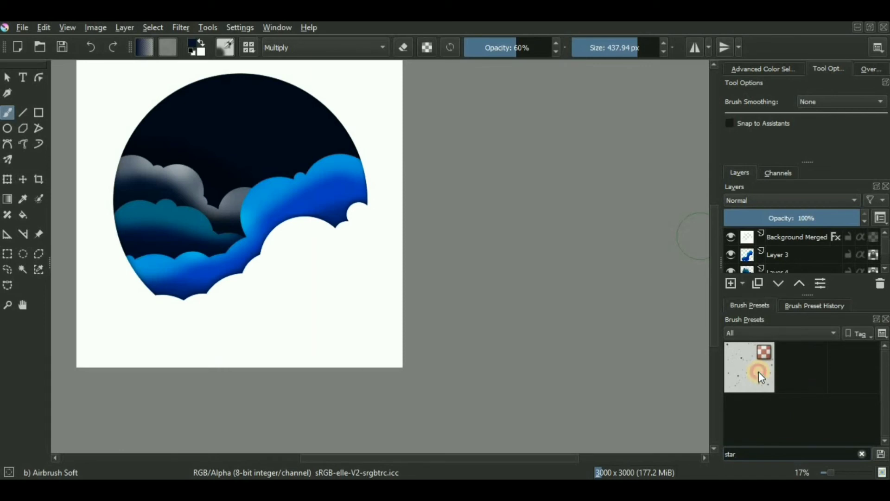
{"action": "left_click", "coordinate": [749, 366]}
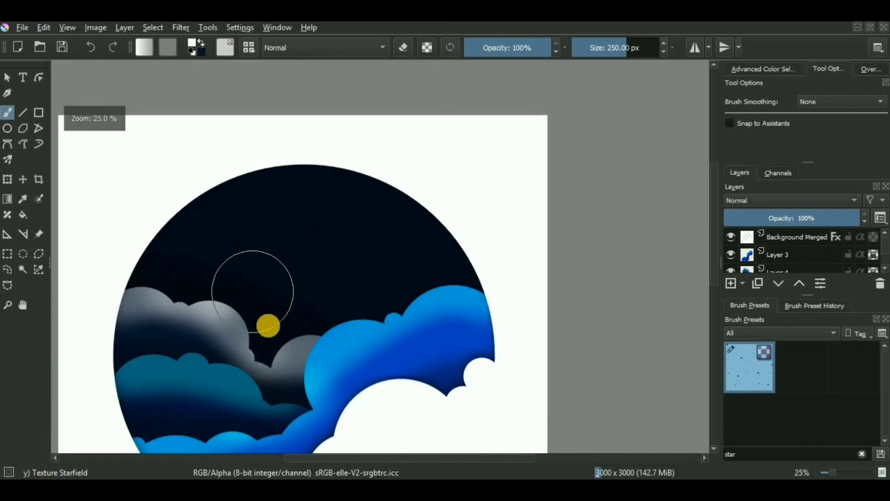
{"action": "left_click_drag", "start_coordinate": [267, 326], "coordinate": [261, 318]}
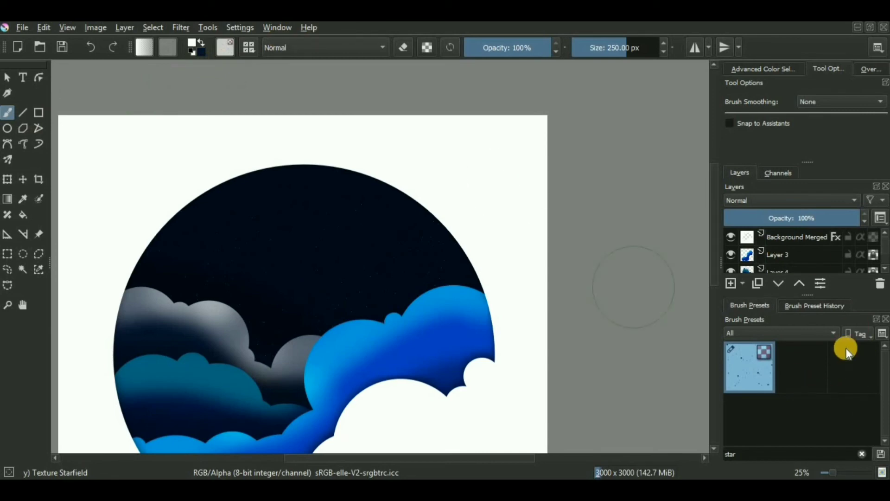
{"action": "left_click", "coordinate": [261, 318]}
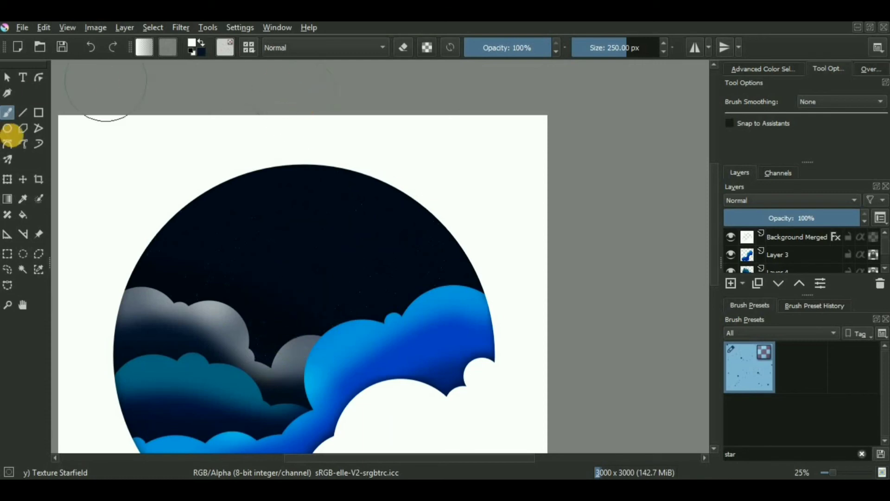
{"action": "mouse_move", "coordinate": [772, 334]}
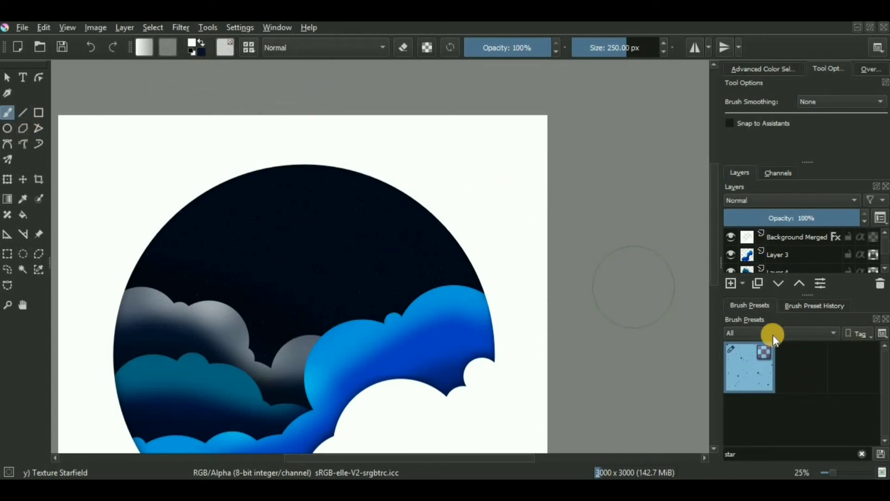
- Clear the brush preset search and shrink the brush to dab soft glowing stars across the sky
{"action": "left_click", "coordinate": [861, 454]}
{"action": "type", "text": "s"}
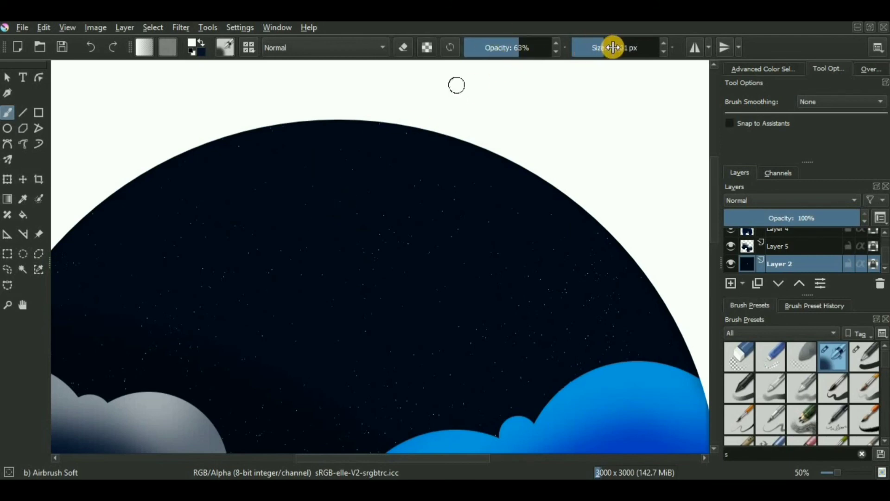
{"action": "left_click", "coordinate": [354, 164]}
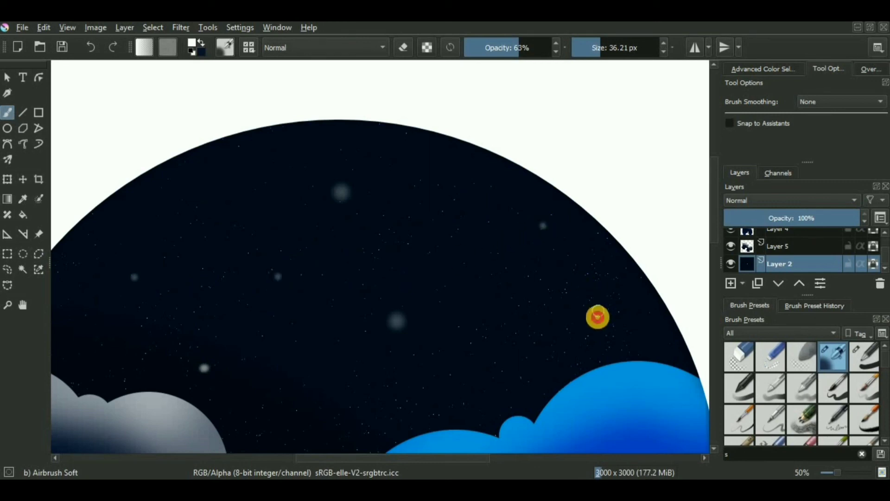
{"action": "scroll", "scroll_direction": "down", "scroll_amount": 3}
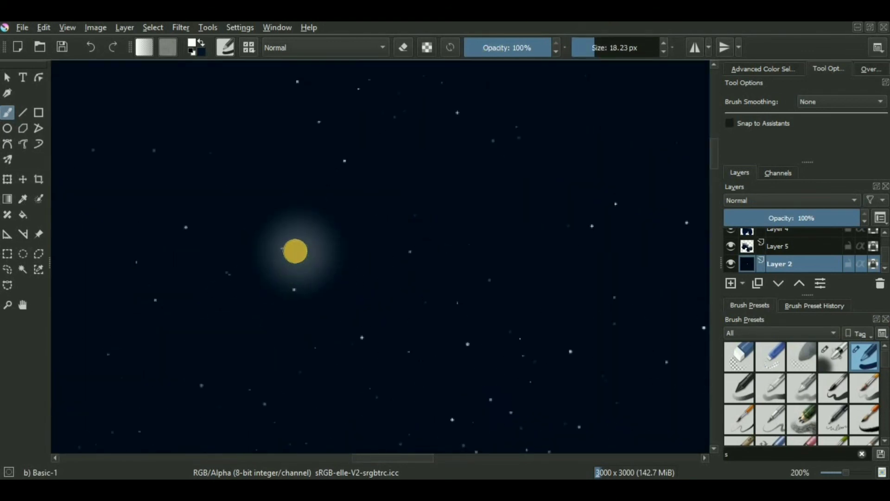
- Zoom out to 25% and drop the brush size to about 3 px
{"action": "scroll", "scroll_direction": "down", "scroll_amount": 3}
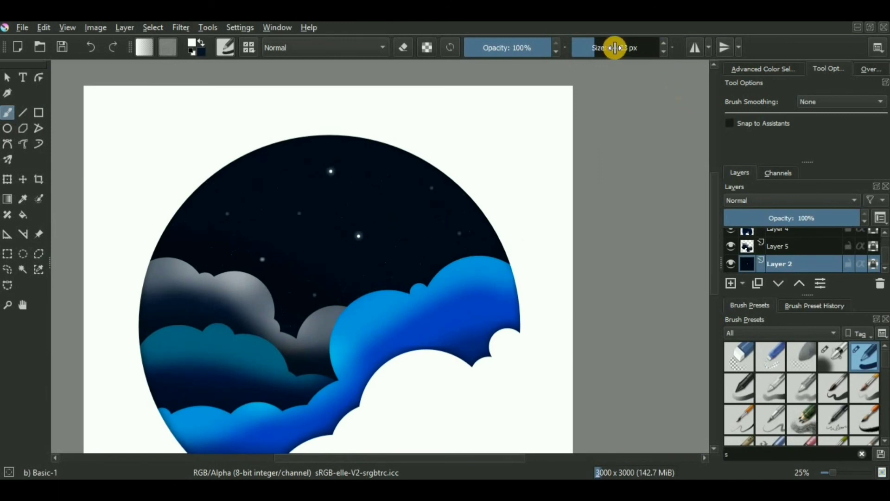
{"action": "left_click", "coordinate": [298, 267]}
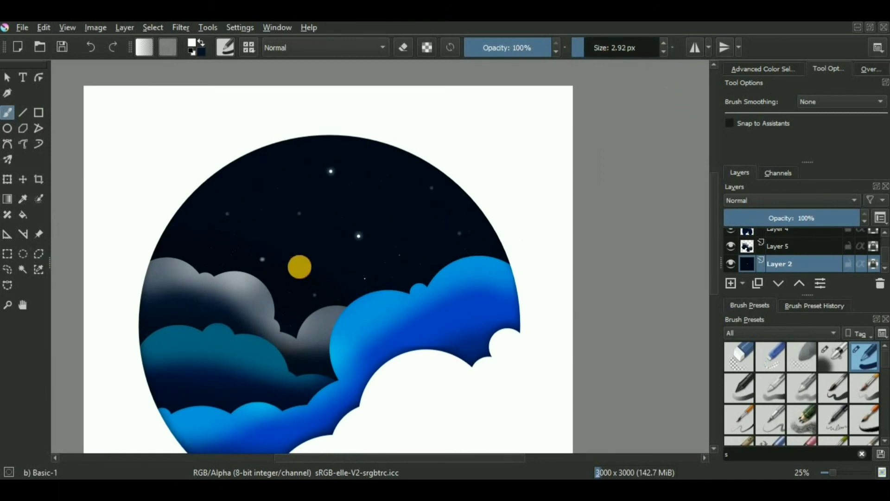